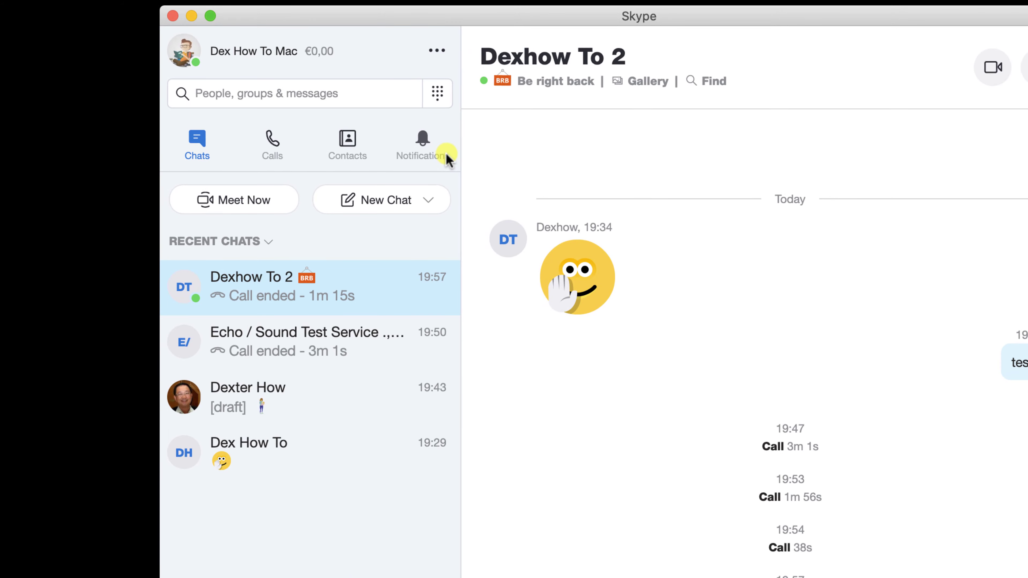
# Step: Show the list of new-chat kinds beside New Chat
pyautogui.click(426, 201)
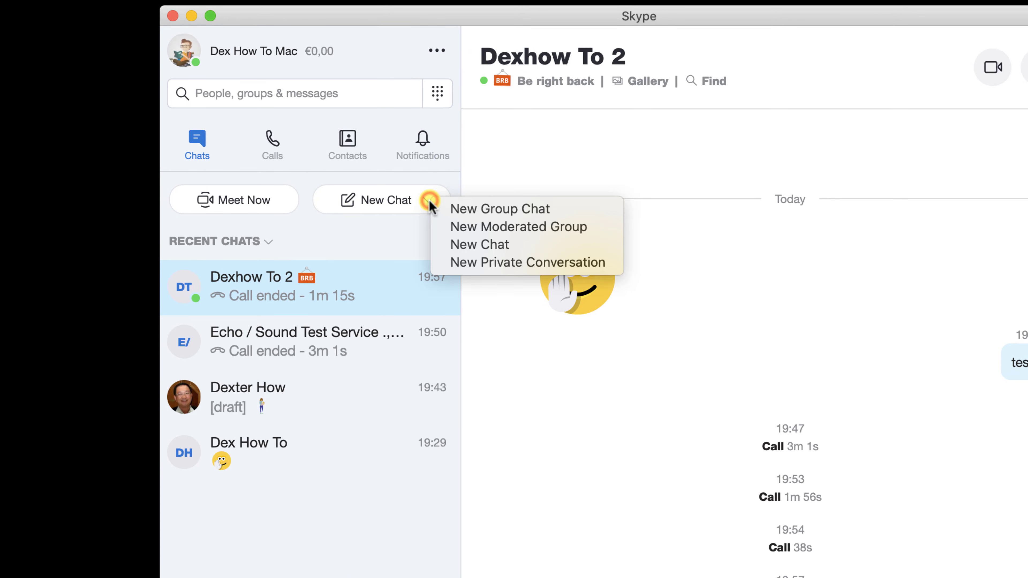
pyautogui.moveTo(500, 209)
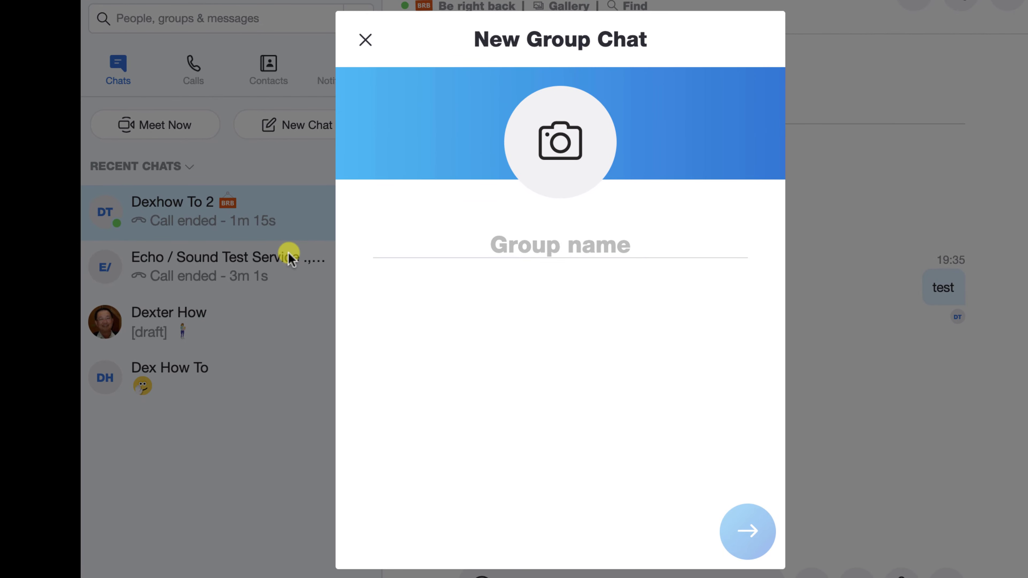
# Step: Enter the group name ~DexToronius and continue to member selection
pyautogui.write('~Dex')
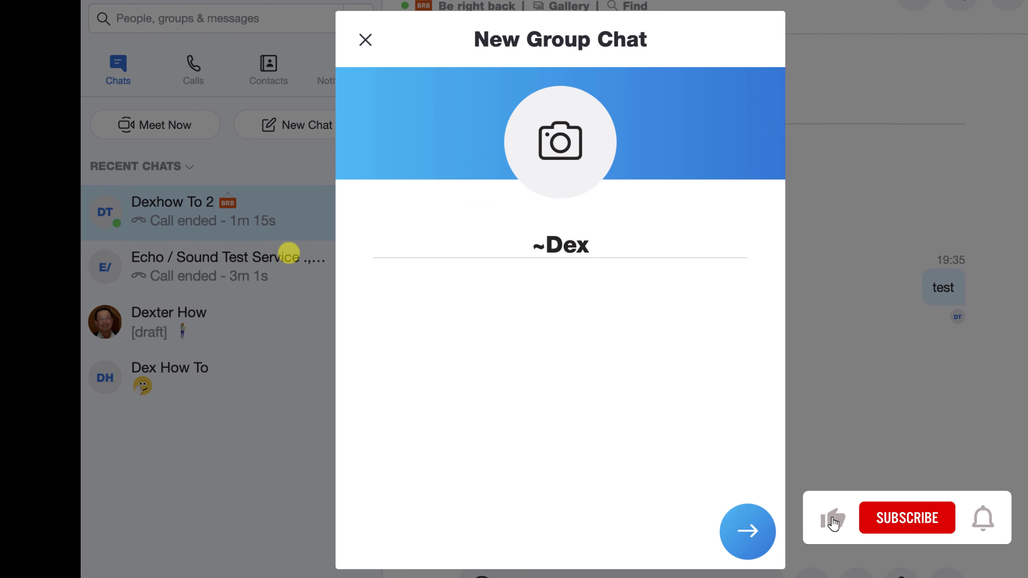
pyautogui.write('TO')
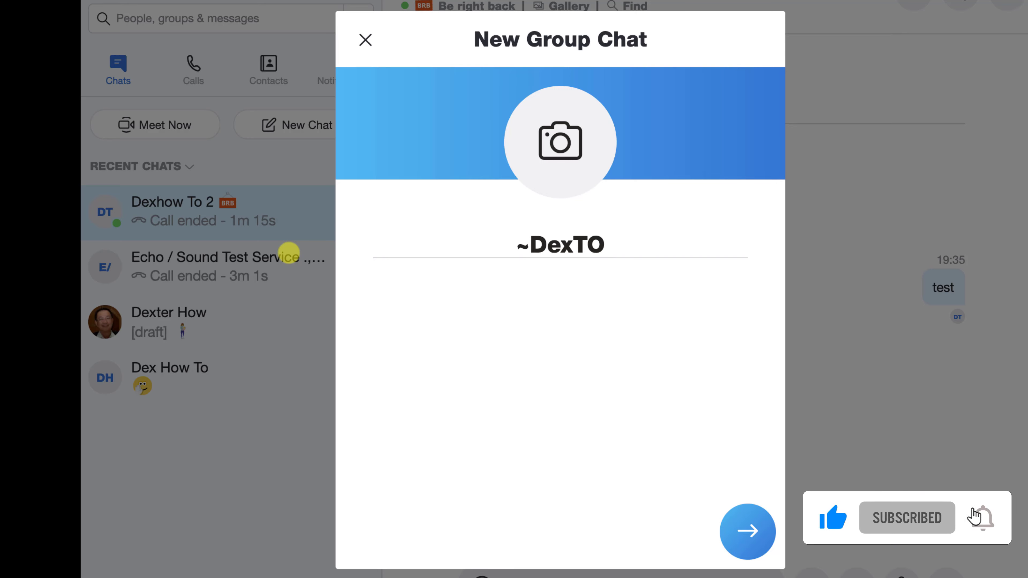
pyautogui.write('ron')
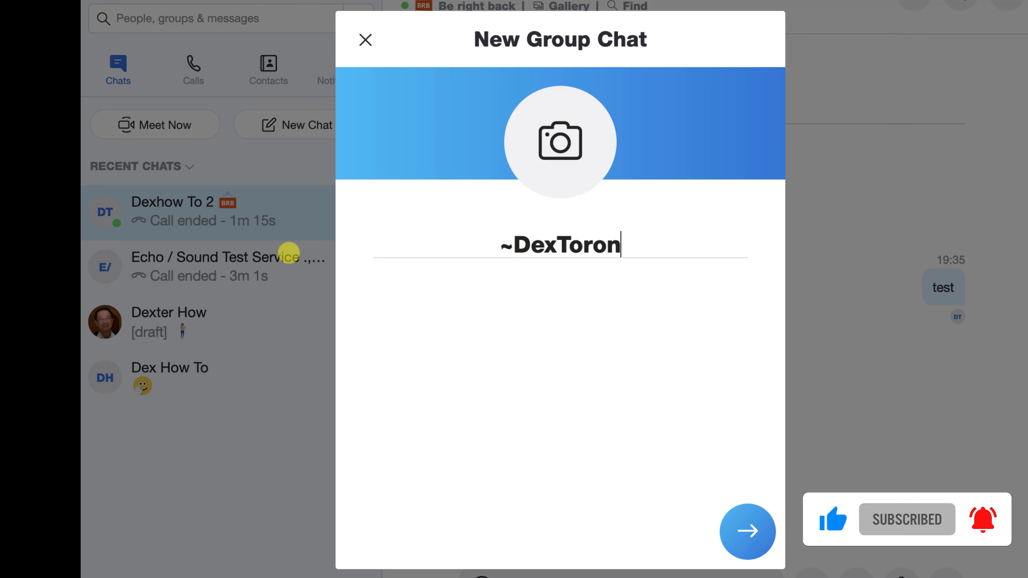
pyautogui.write('ius')
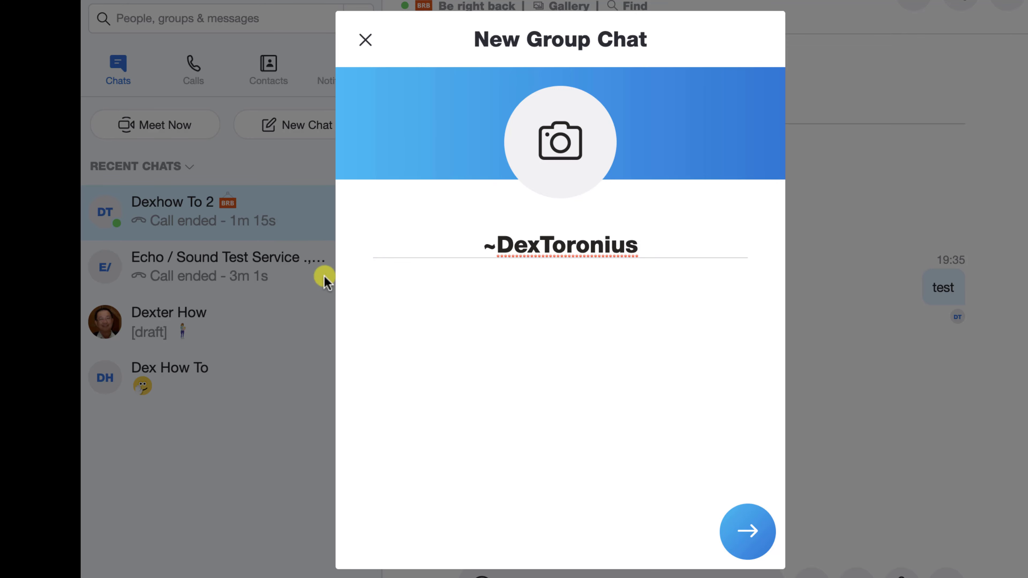
pyautogui.click(749, 533)
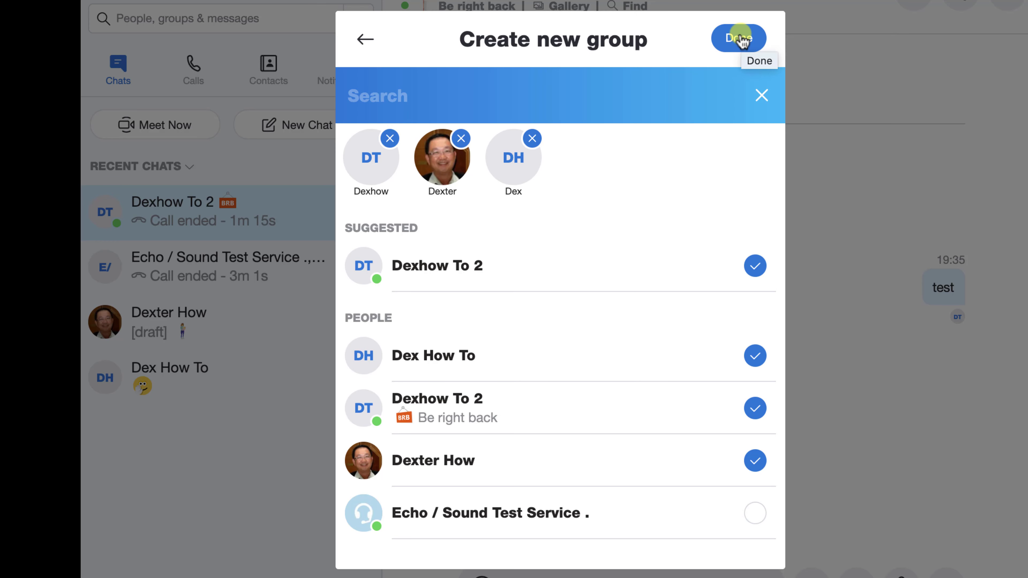
# Step: Finish creating the group with the chosen members and view its 4-participant profile
pyautogui.click(738, 37)
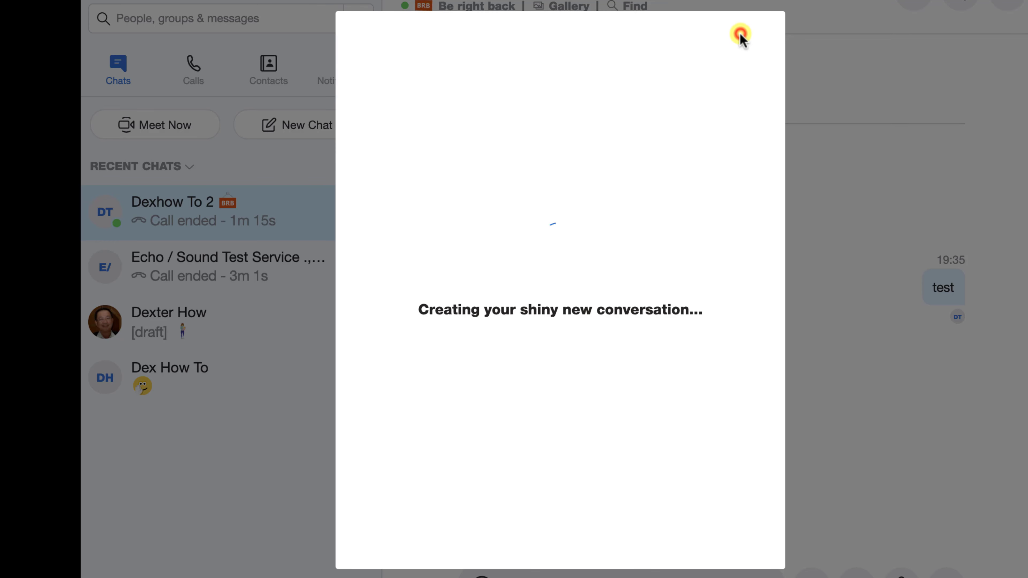
pyautogui.click(739, 33)
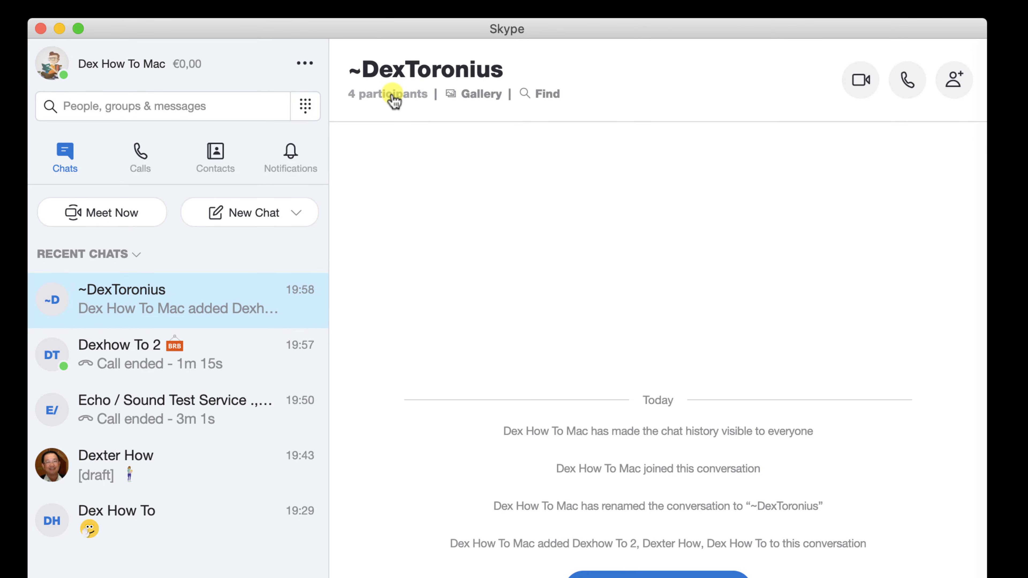
pyautogui.click(389, 94)
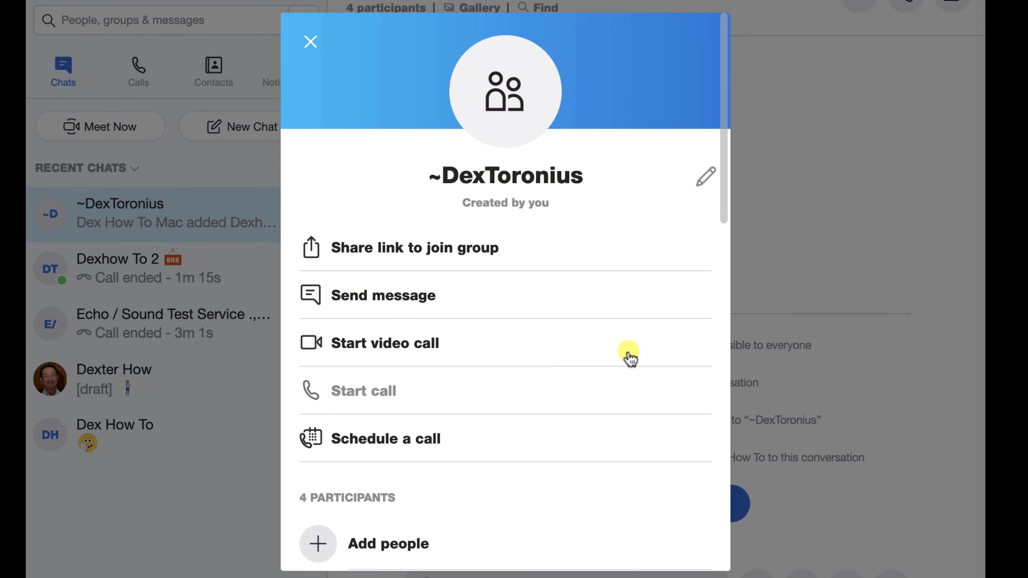
pyautogui.scroll(-3)
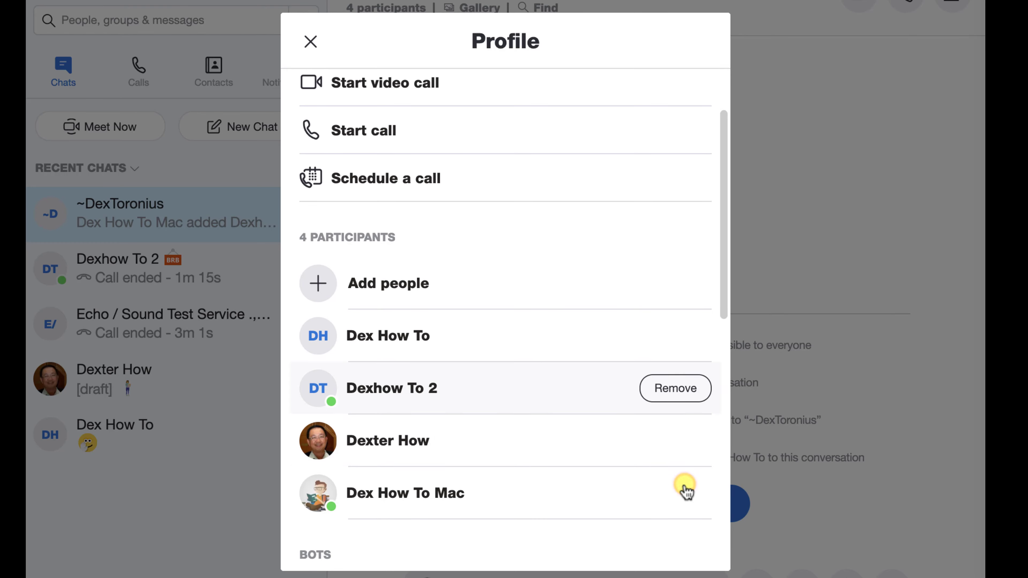
pyautogui.scroll(-3)
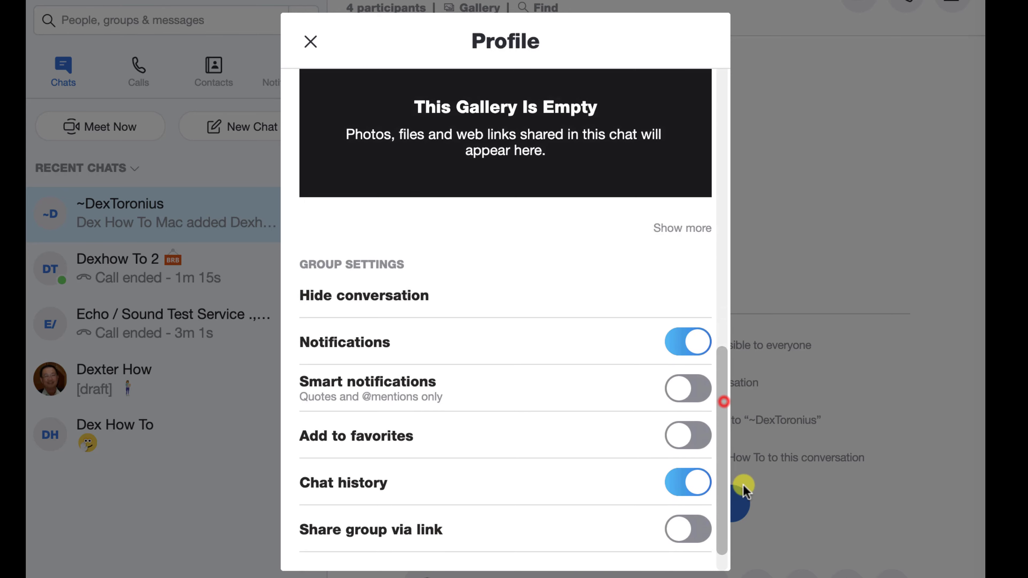
# Step: Switch on Add to favorites for ~DexToronius in Group Settings
pyautogui.scroll(-3)
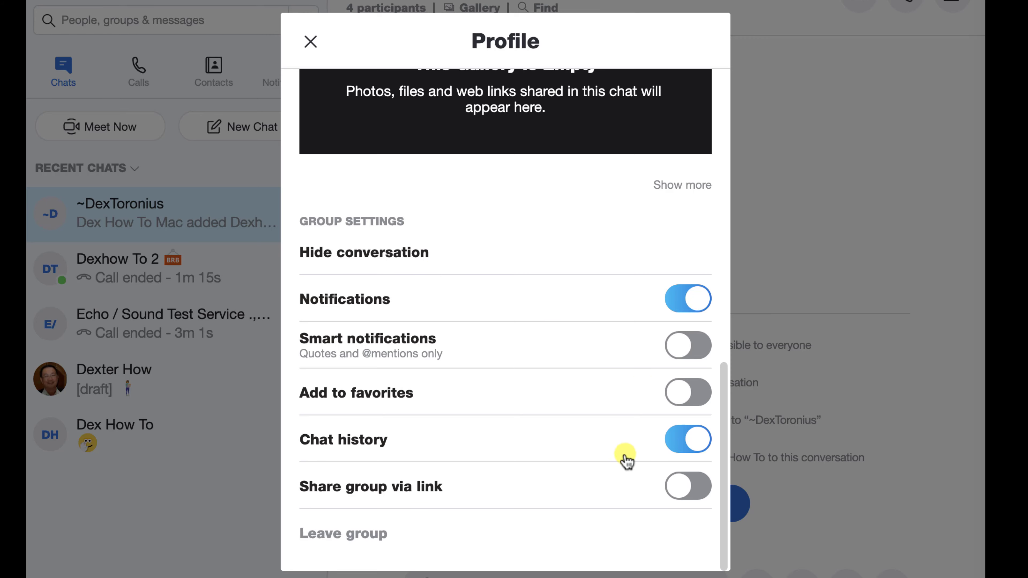
pyautogui.click(686, 392)
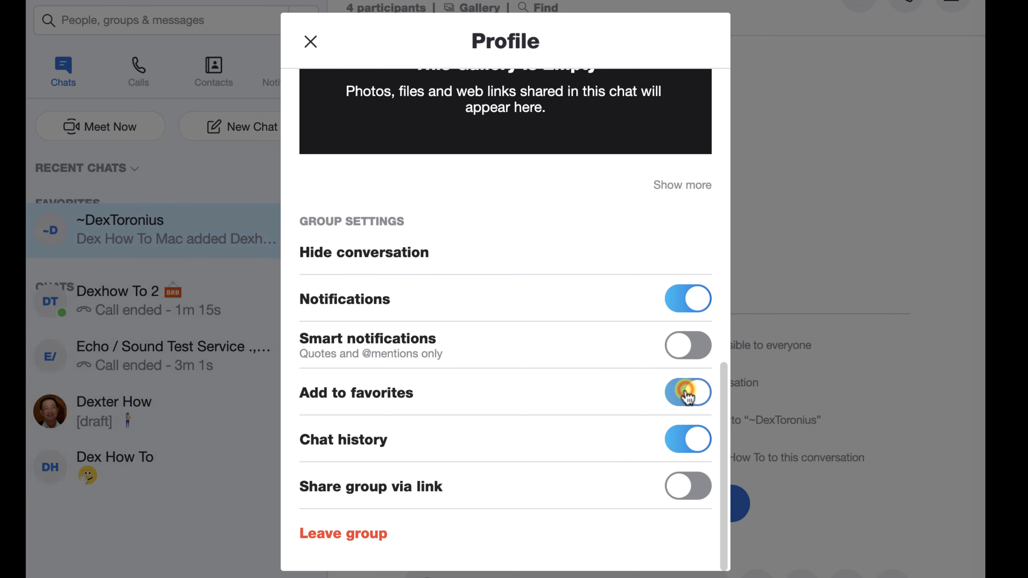
pyautogui.click(688, 392)
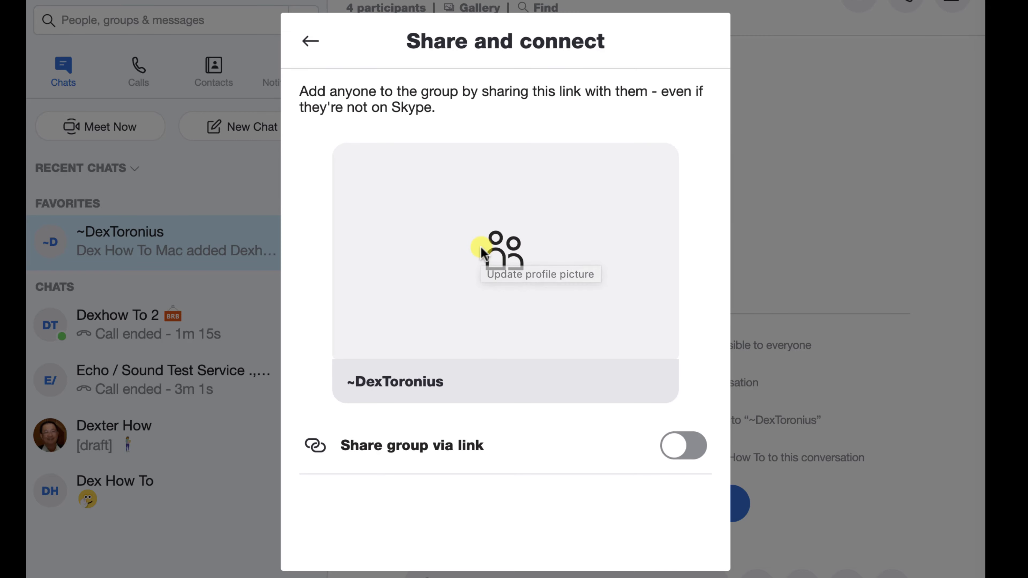
pyautogui.click(683, 447)
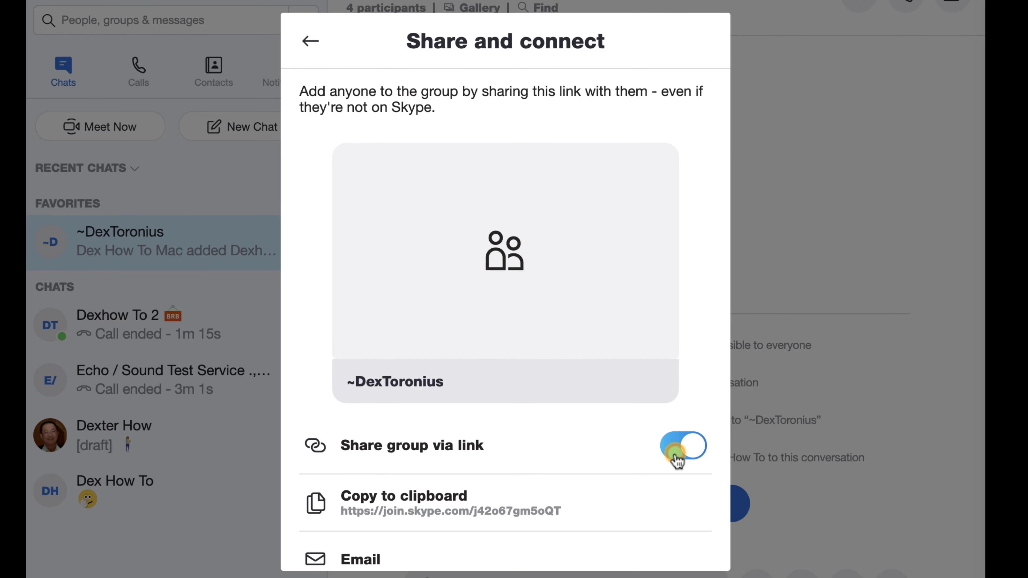
pyautogui.click(685, 448)
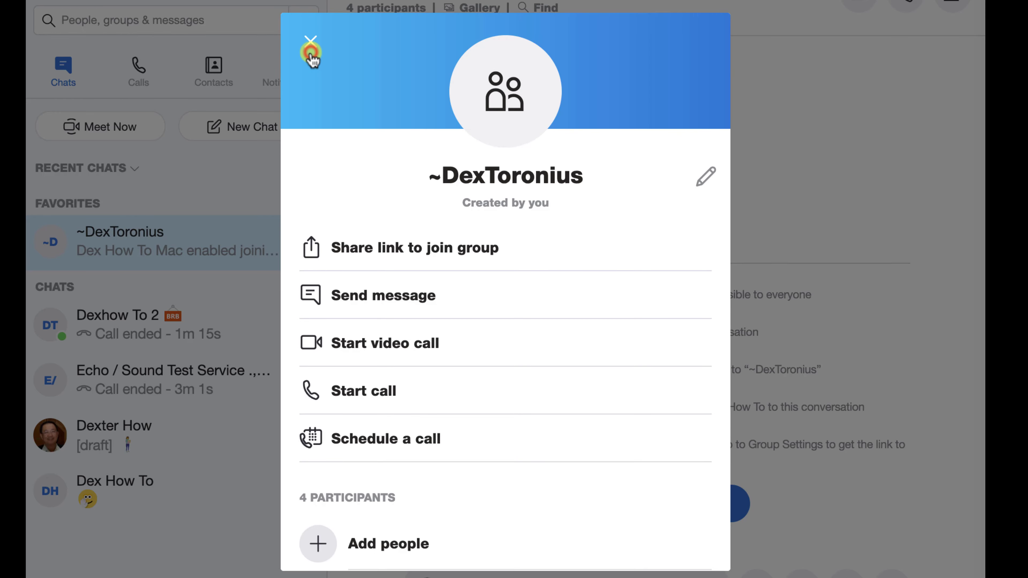
pyautogui.click(309, 48)
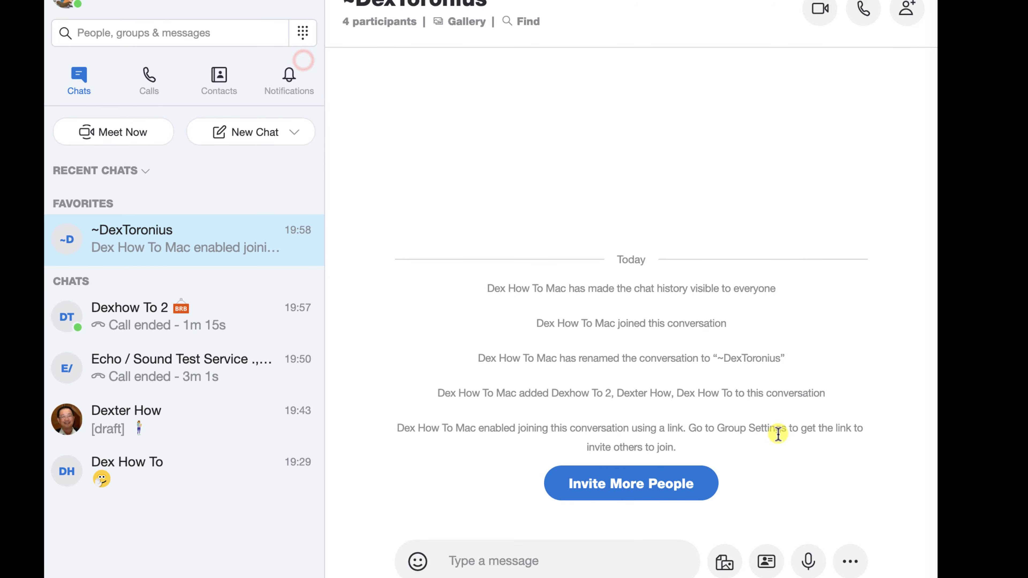